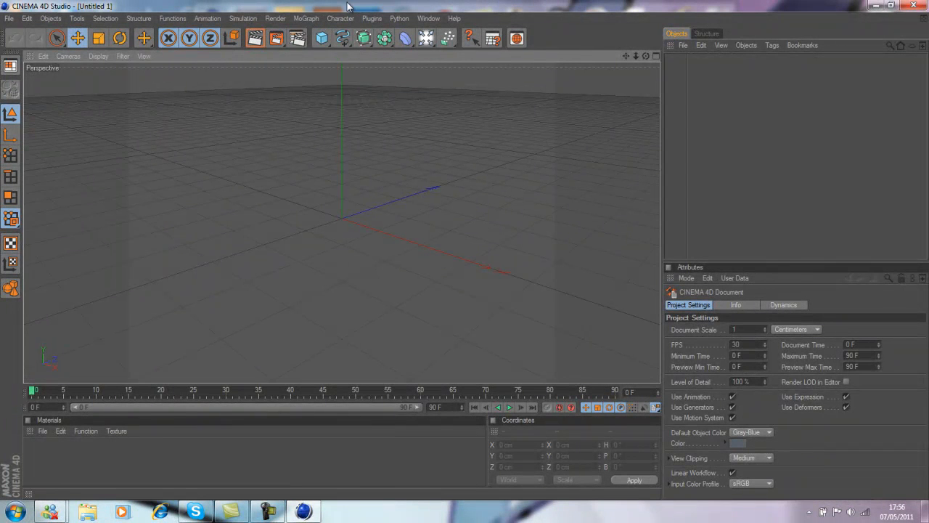
{"action": "mouse_move", "coordinate": [281, 13]}
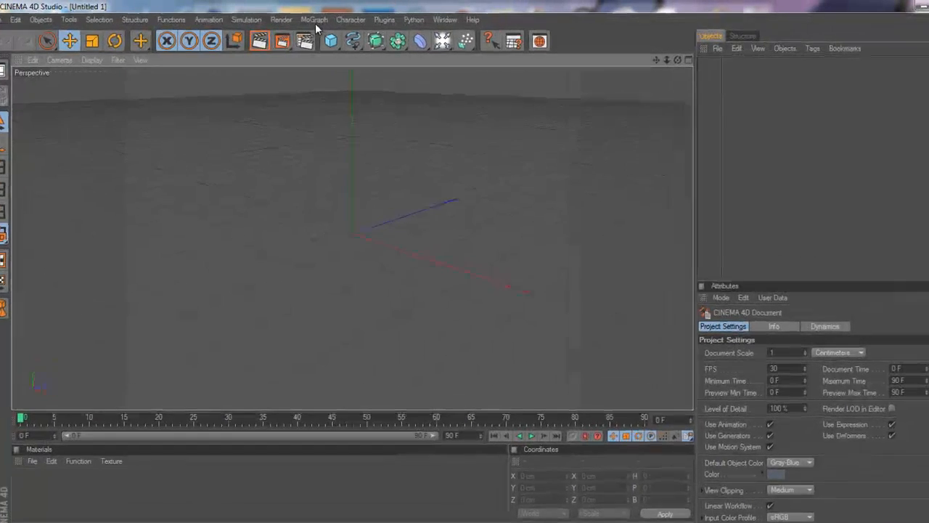
Add a MoText object, centre-aligned, 80 cm deep, with fillet caps on both ends
{"action": "left_click", "coordinate": [313, 20]}
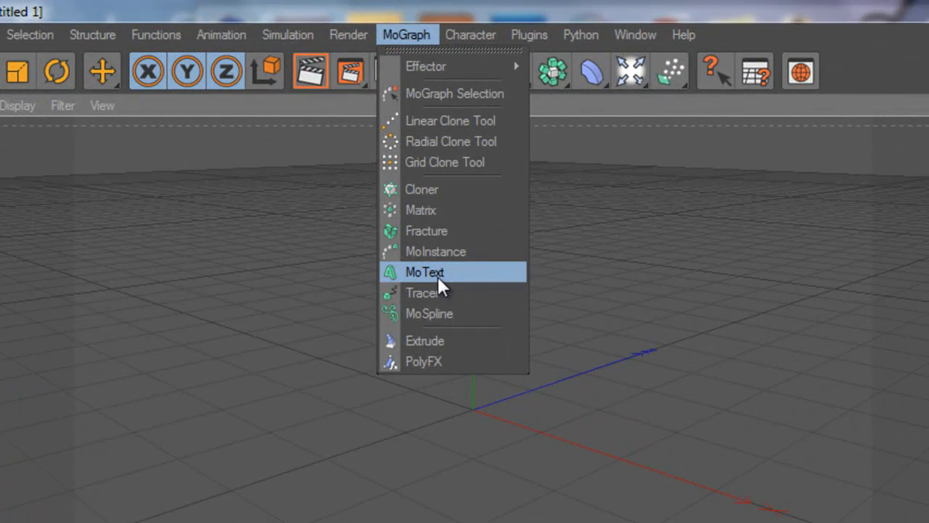
{"action": "left_click", "coordinate": [424, 272]}
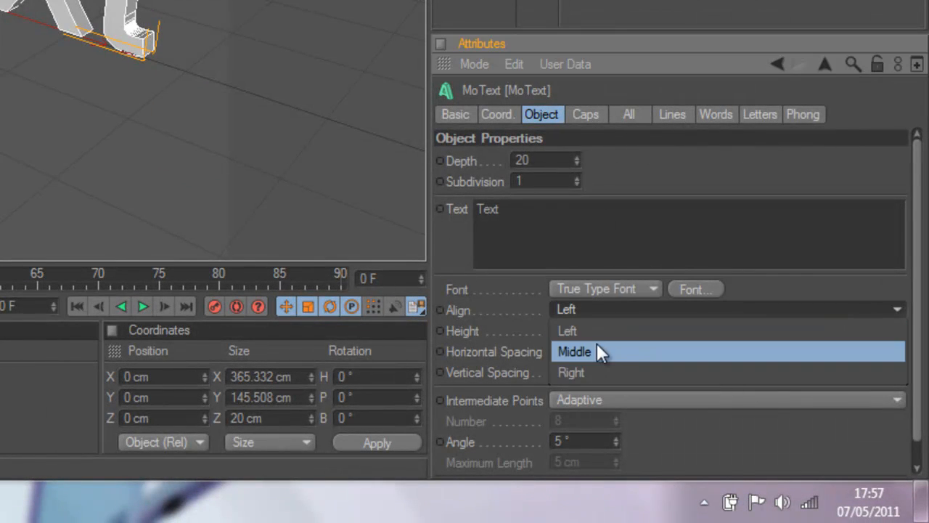
{"action": "left_click", "coordinate": [575, 351]}
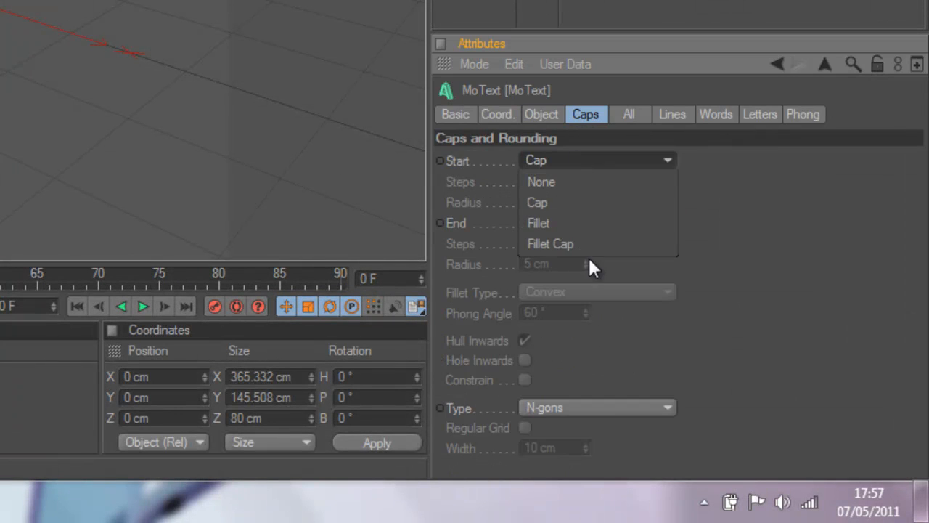
{"action": "left_click", "coordinate": [550, 244]}
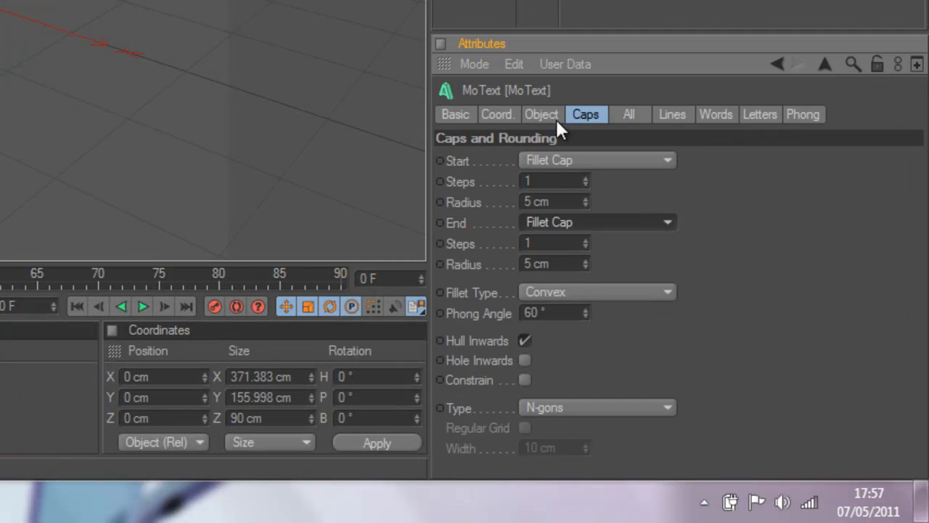
{"action": "left_click", "coordinate": [542, 114]}
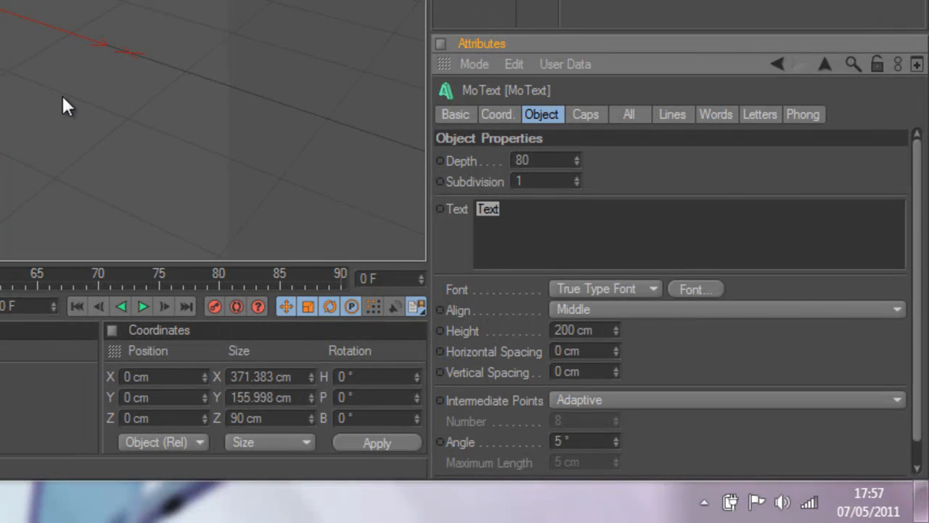
Replace the default text with 'LIGHTING'
{"action": "type", "text": "LIG"}
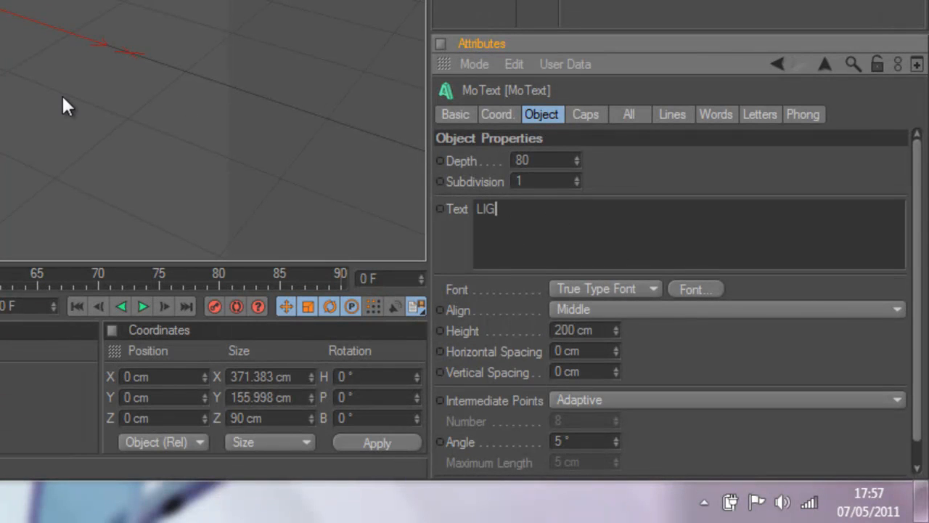
{"action": "type", "text": "HTING"}
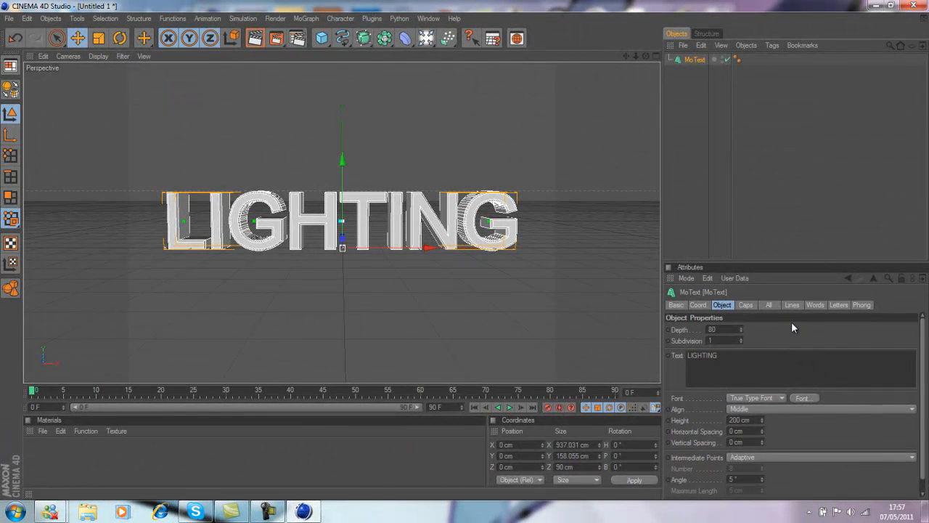
Choose a bold, blockier font for the LIGHTING text from the font list
{"action": "left_click", "coordinate": [804, 398]}
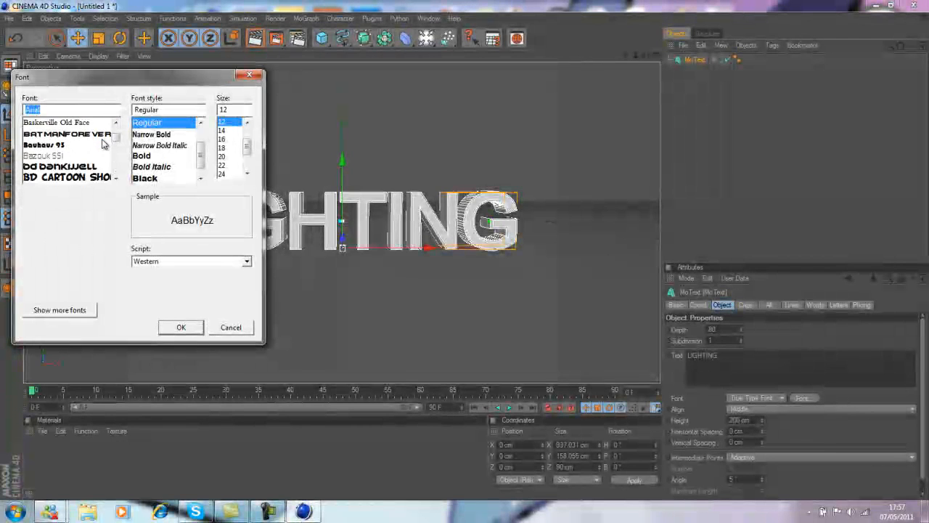
{"action": "scroll", "scroll_direction": "down", "scroll_amount": 3}
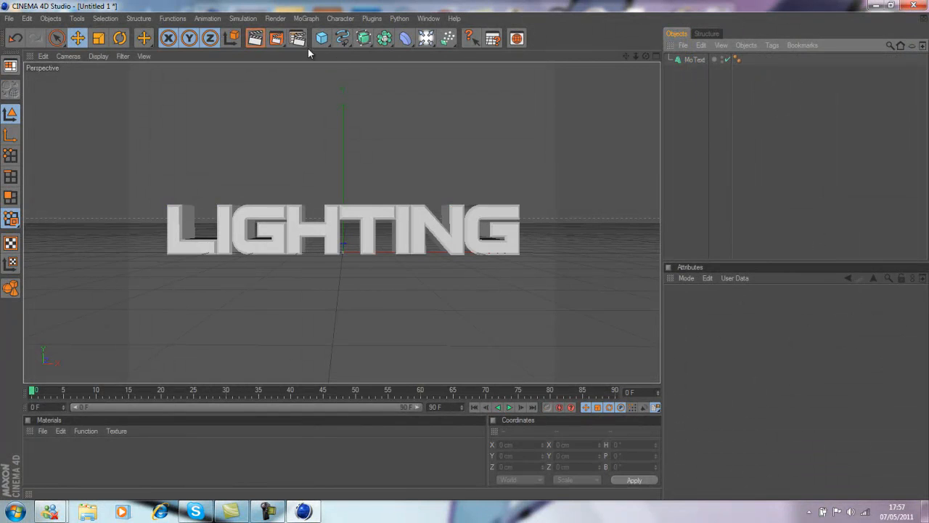
Add a Plane primitive to the scene
{"action": "left_click", "coordinate": [322, 38]}
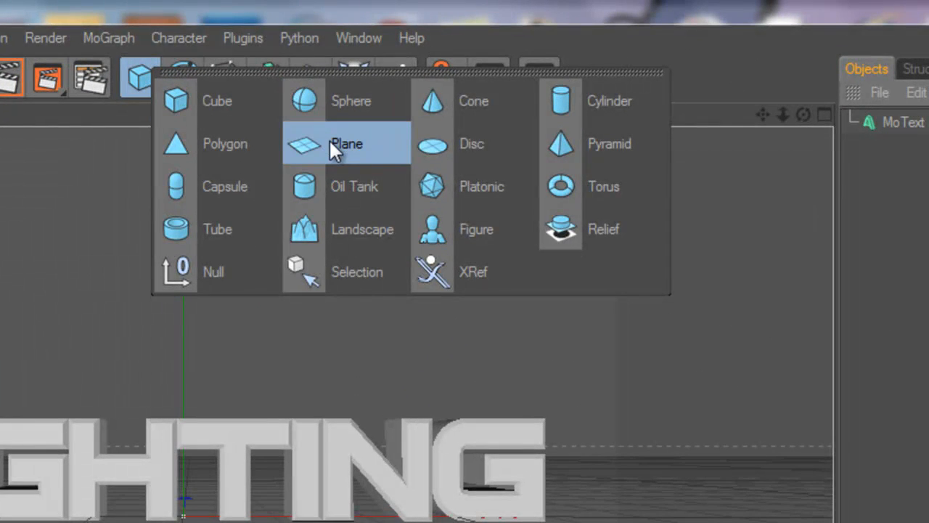
{"action": "left_click", "coordinate": [345, 143]}
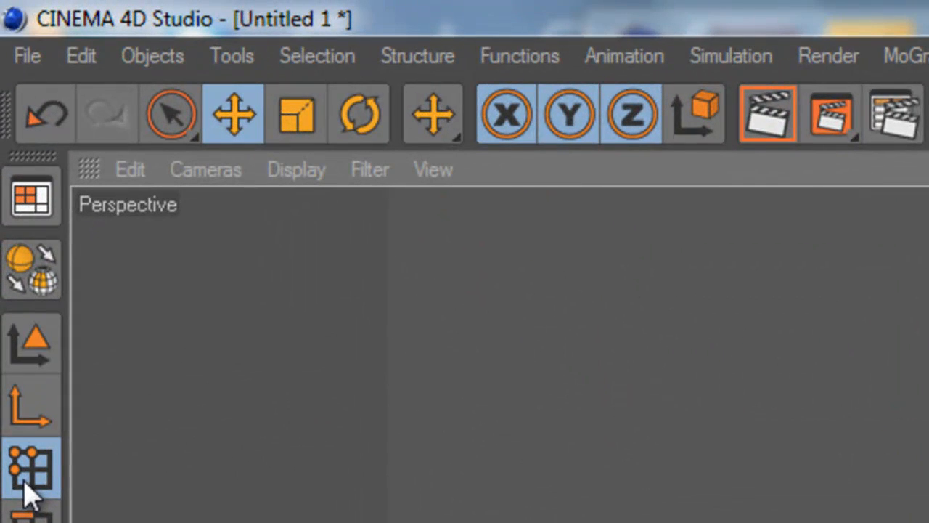
{"action": "mouse_move", "coordinate": [46, 341]}
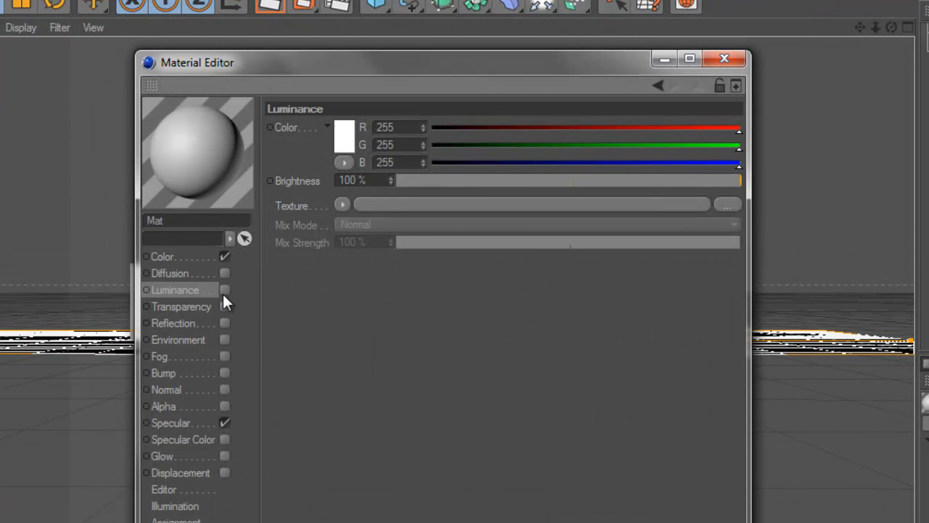
Test-render the luminous plane lighting the text in Picture Viewer and close it
{"action": "left_click", "coordinate": [723, 58]}
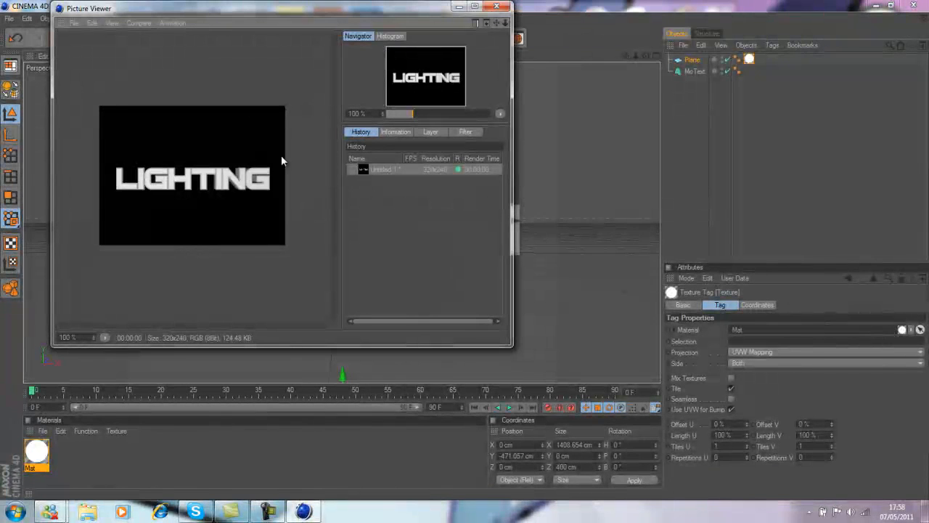
{"action": "left_click", "coordinate": [505, 8]}
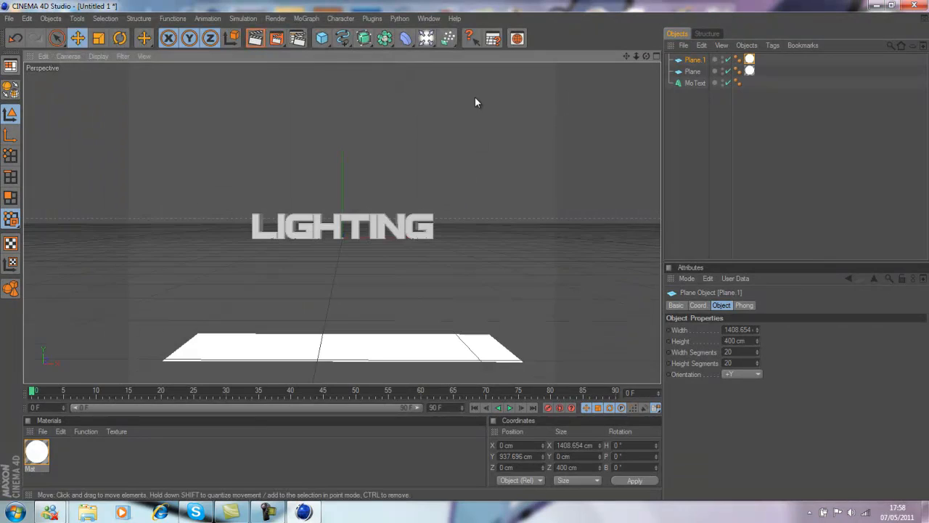
Move the duplicated second plane into position and check it with another test render
{"action": "left_click_drag", "start_coordinate": [343, 348], "coordinate": [342, 131]}
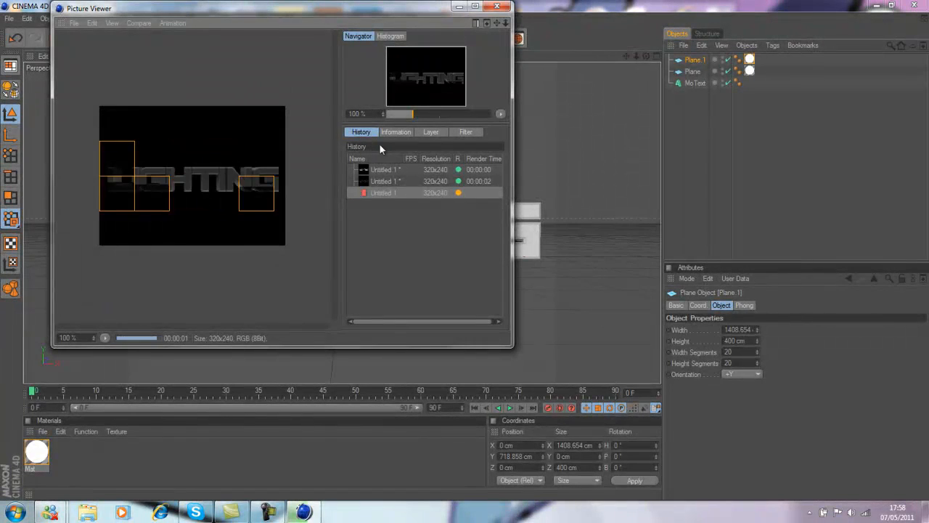
{"action": "left_click", "coordinate": [505, 9]}
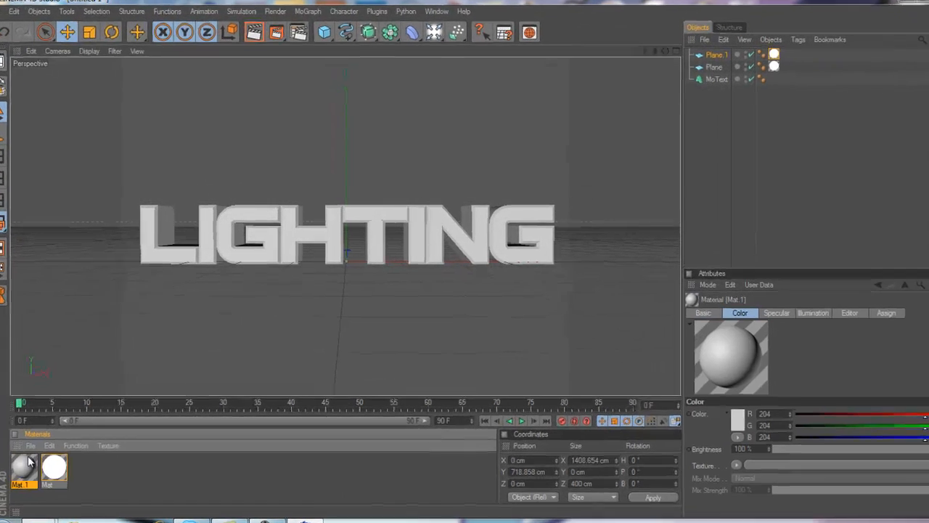
Give the first material a bright blue colour of R0 G136 B255
{"action": "double_click", "coordinate": [21, 467]}
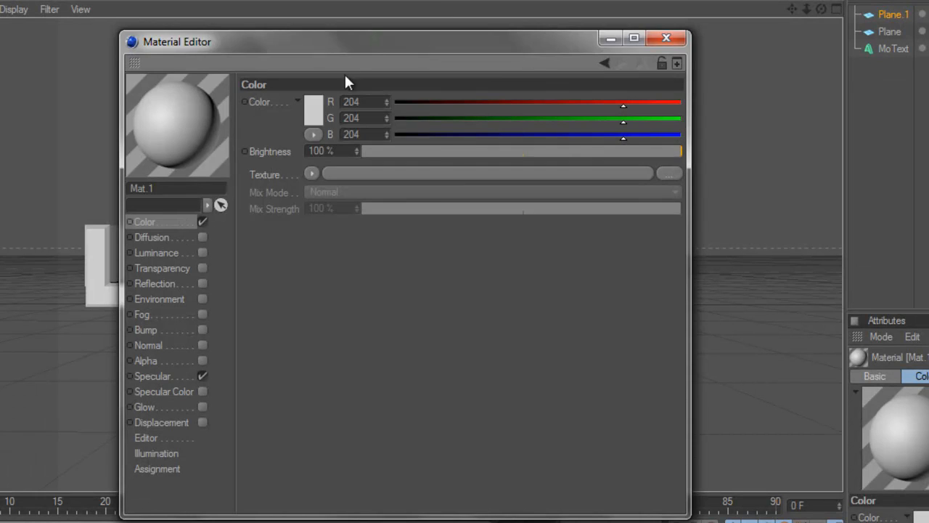
{"action": "left_click", "coordinate": [314, 102]}
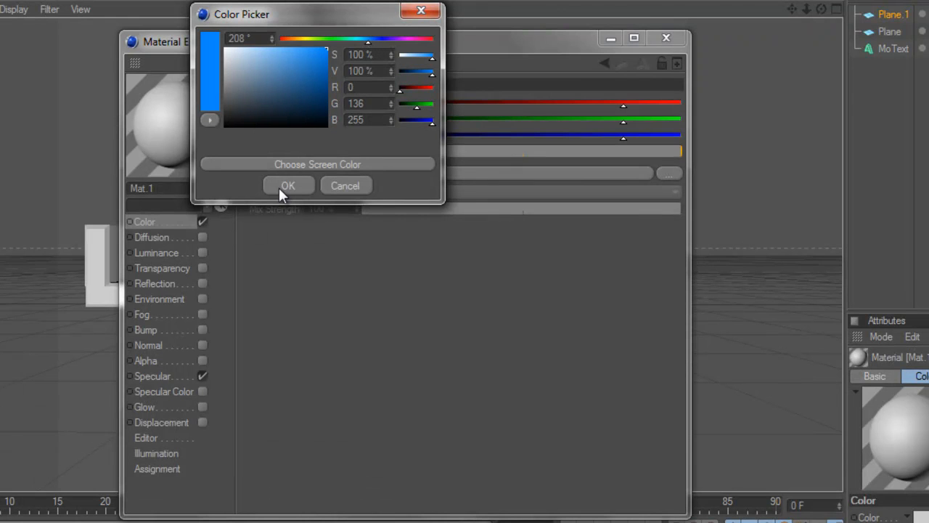
{"action": "left_click", "coordinate": [288, 186]}
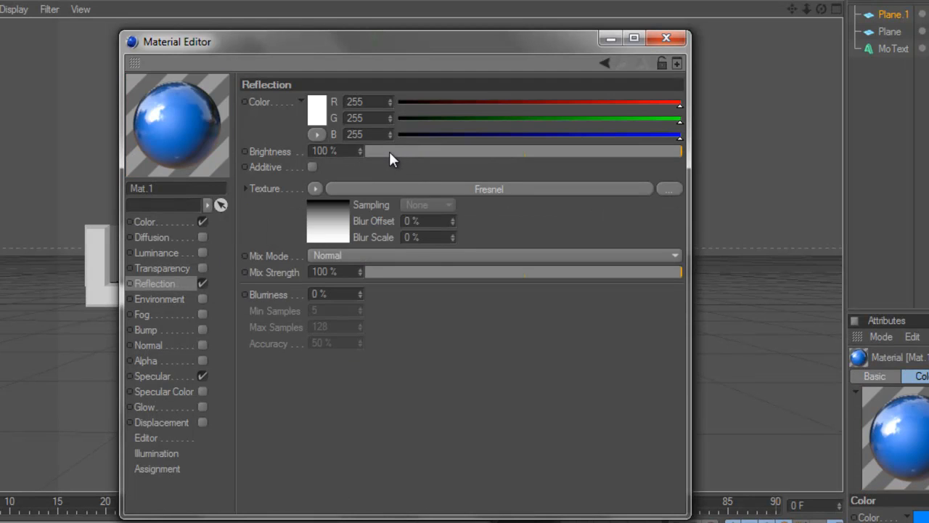
Enable reflection at 10% brightness with mix strength around 49%
{"action": "left_click_drag", "start_coordinate": [680, 151], "coordinate": [394, 151]}
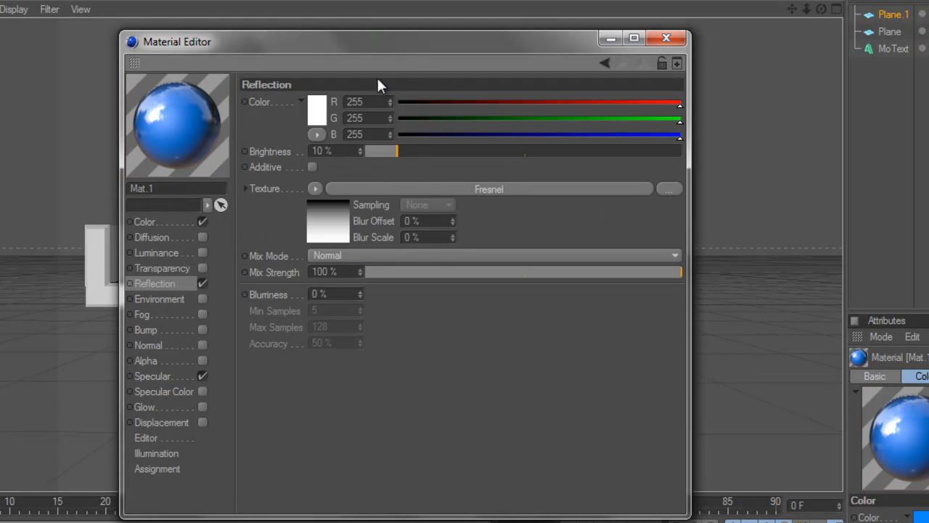
{"action": "left_click_drag", "start_coordinate": [680, 271], "coordinate": [521, 271]}
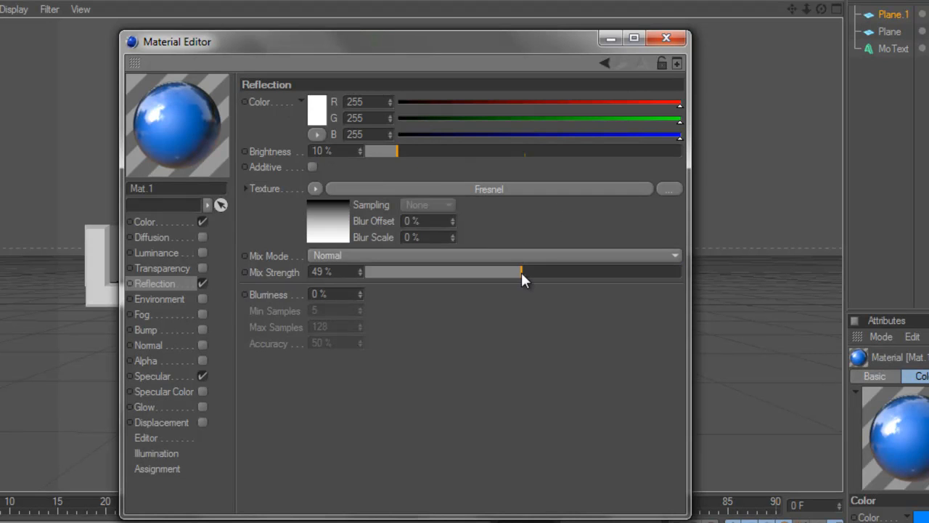
{"action": "left_click_drag", "start_coordinate": [519, 271], "coordinate": [600, 272]}
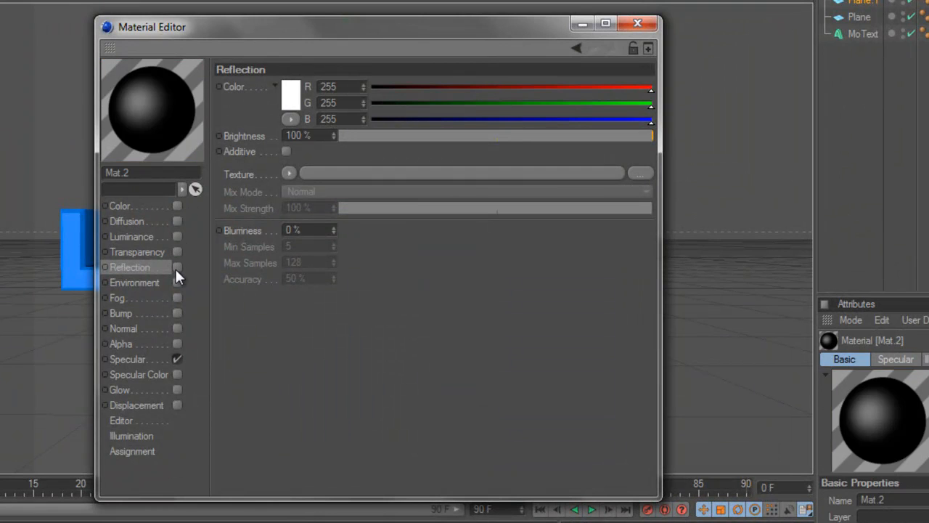
Give Mat.2 a silver reflection at 75% brightness and close the Material Editor
{"action": "left_click", "coordinate": [177, 267]}
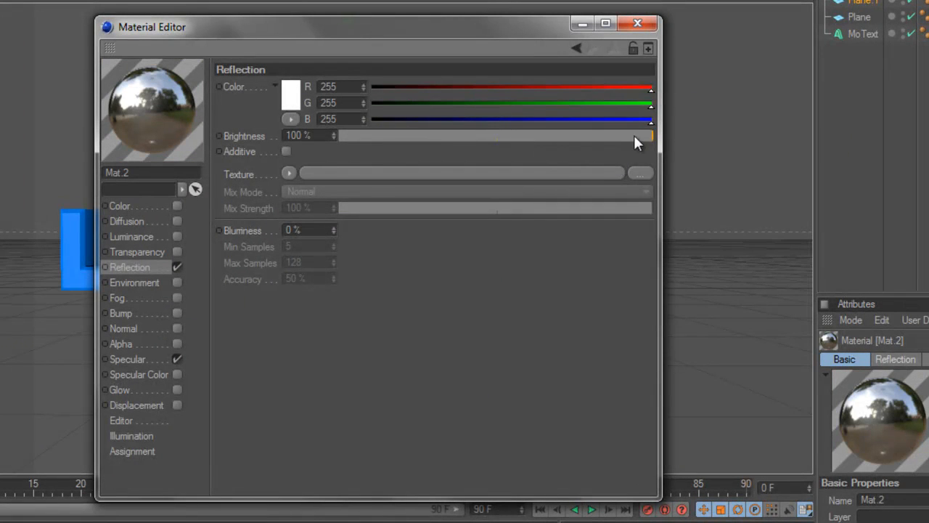
{"action": "left_click_drag", "start_coordinate": [646, 137], "coordinate": [574, 137]}
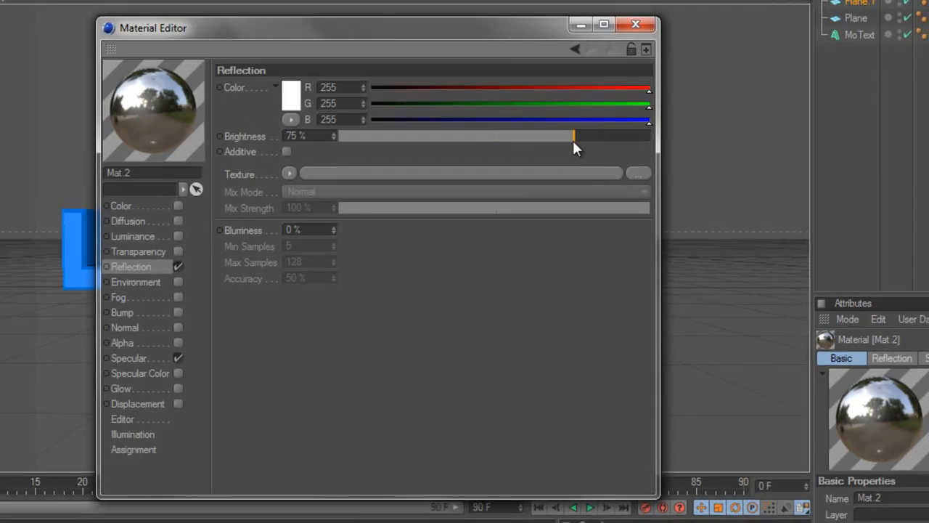
{"action": "left_click", "coordinate": [636, 24]}
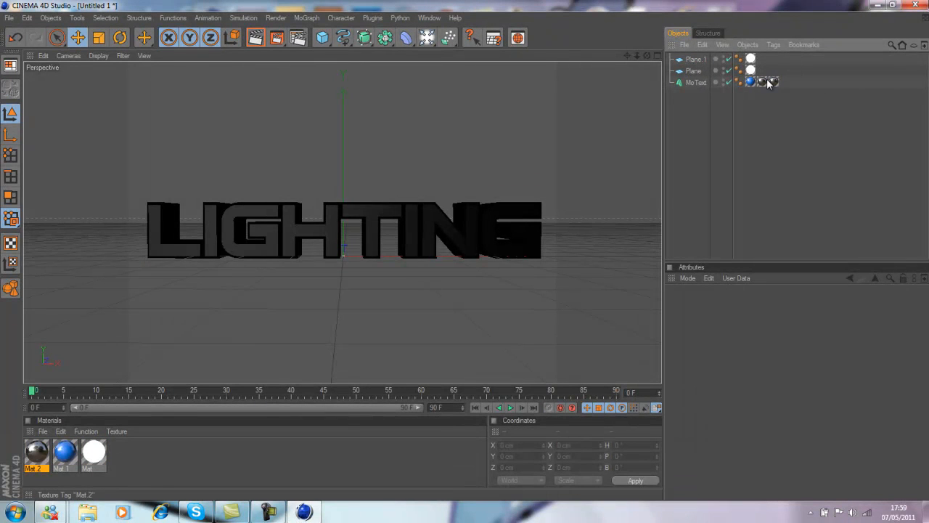
Add a Light object to the scene
{"action": "left_click", "coordinate": [760, 81]}
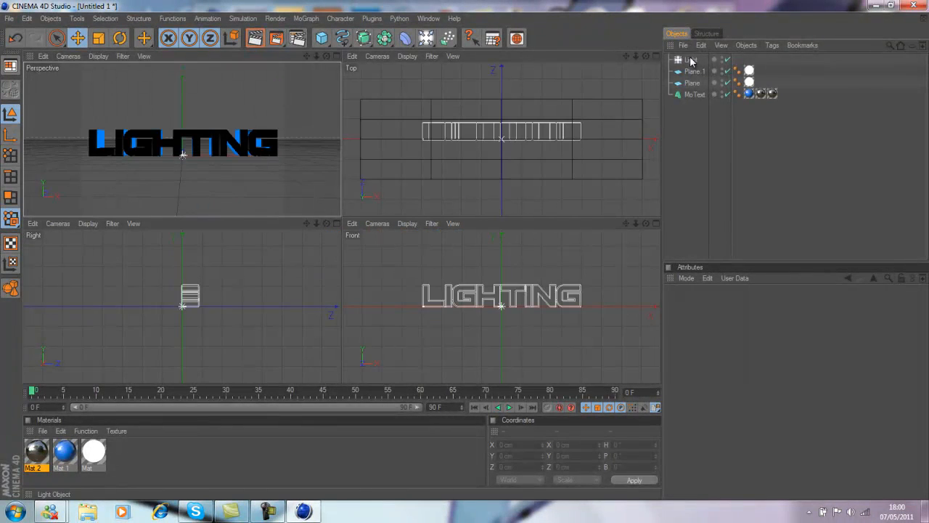
Add a second light and set the lights' intensities to 25% and 89%
{"action": "left_click", "coordinate": [691, 60]}
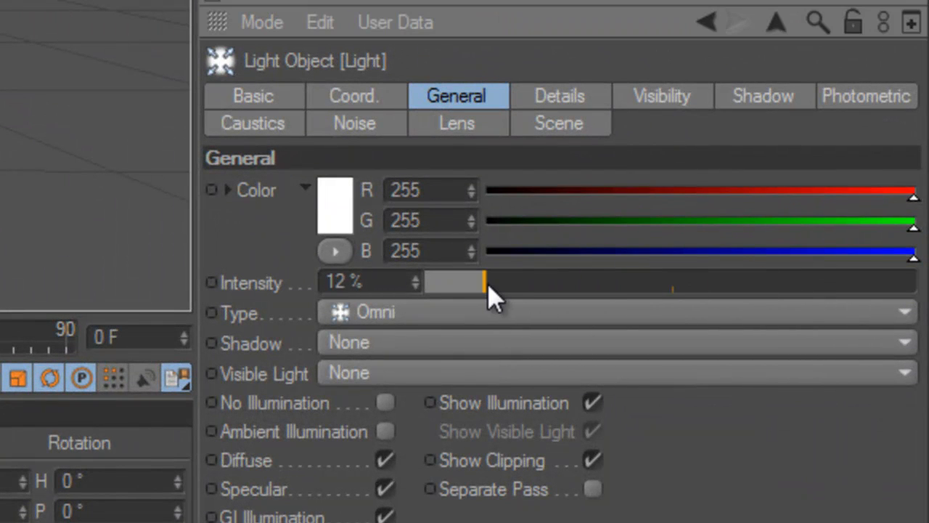
{"action": "left_click_drag", "start_coordinate": [479, 282], "coordinate": [551, 281]}
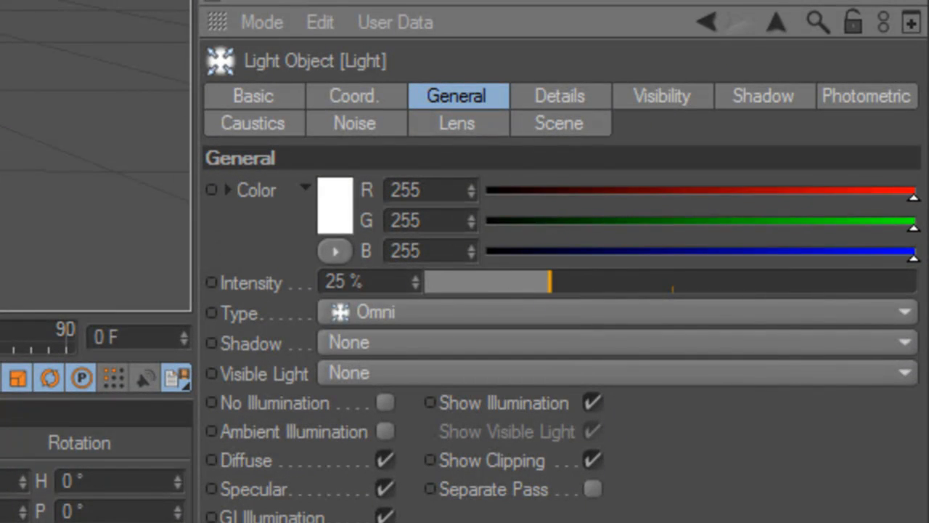
{"action": "left_click_drag", "start_coordinate": [552, 282], "coordinate": [864, 282]}
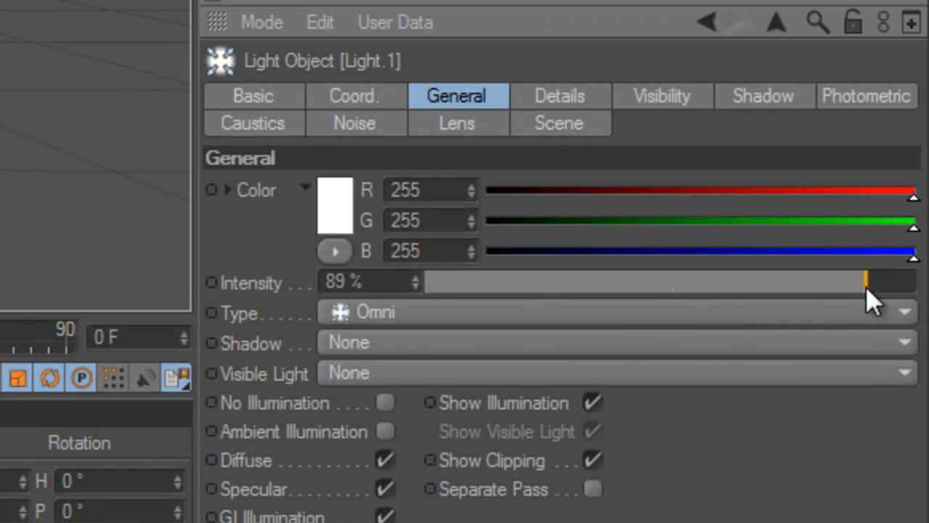
{"action": "left_click_drag", "start_coordinate": [868, 281], "coordinate": [802, 281]}
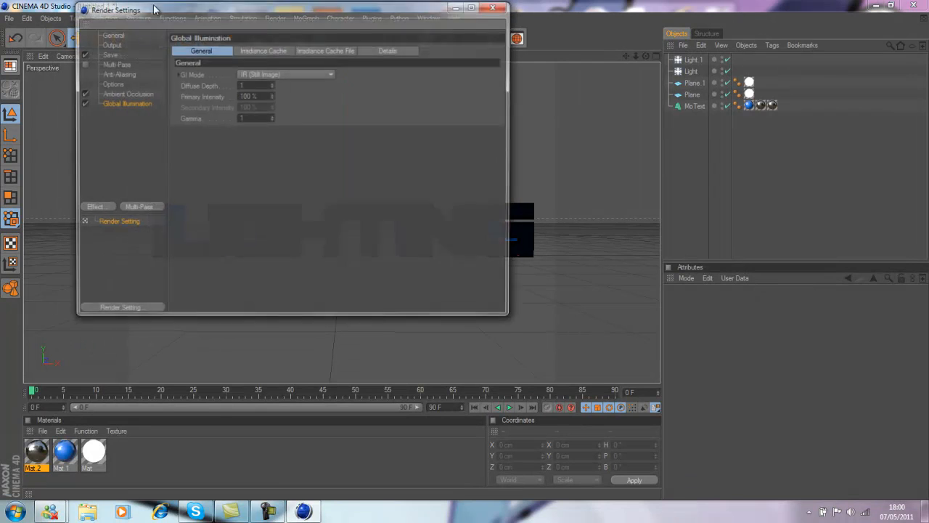
Set the render output to 1280 by 720 pixels and render to Picture Viewer
{"action": "left_click", "coordinate": [110, 44]}
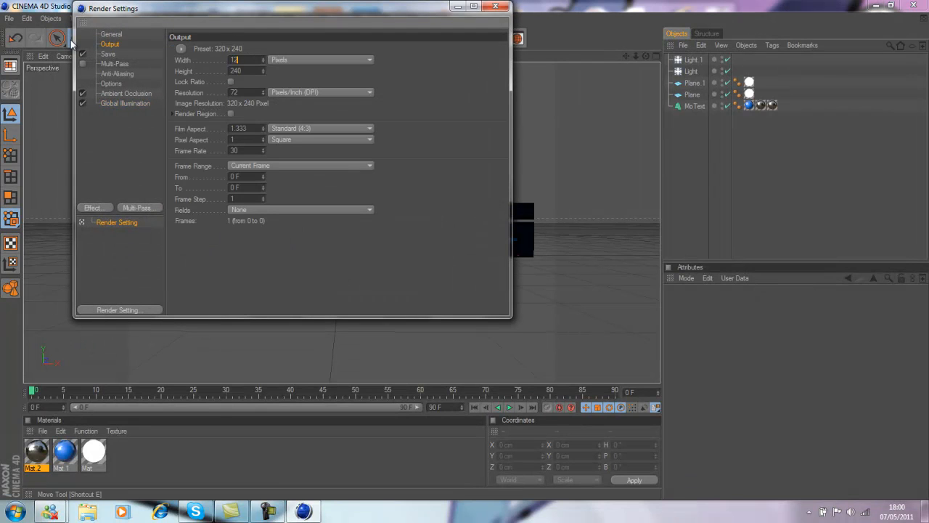
{"action": "type", "text": "1280"}
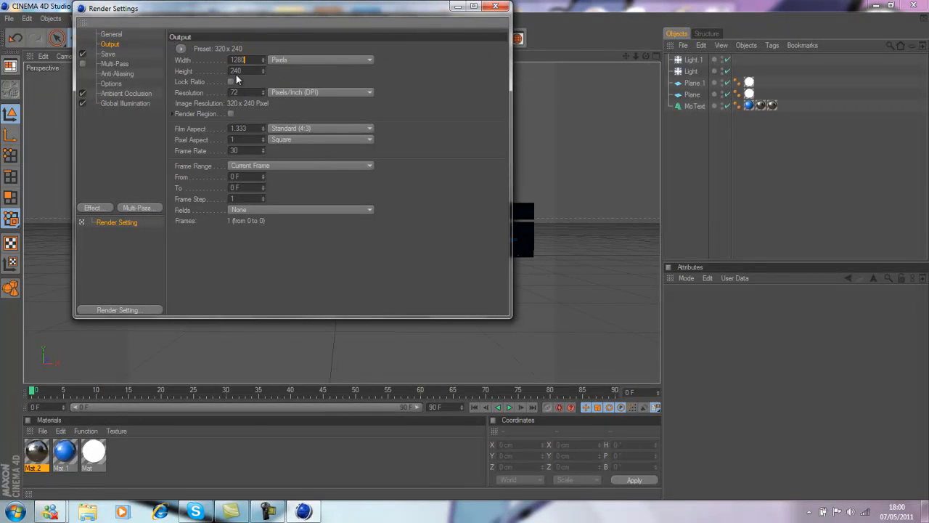
{"action": "type", "text": "720"}
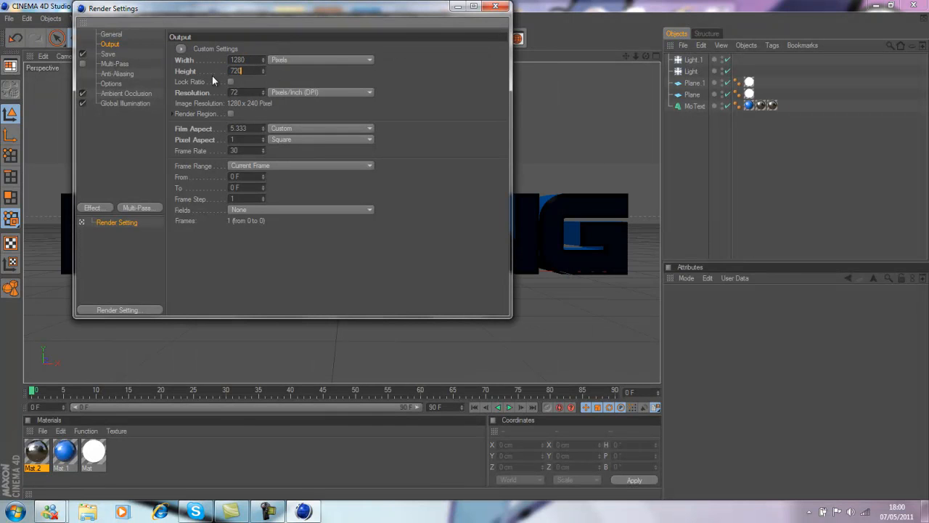
{"action": "left_click", "coordinate": [505, 6]}
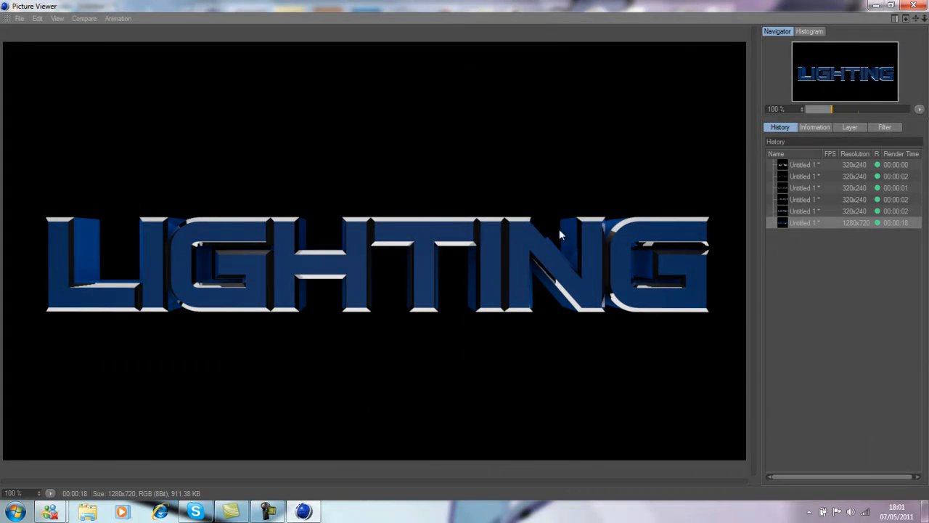
{"action": "mouse_move", "coordinate": [374, 228]}
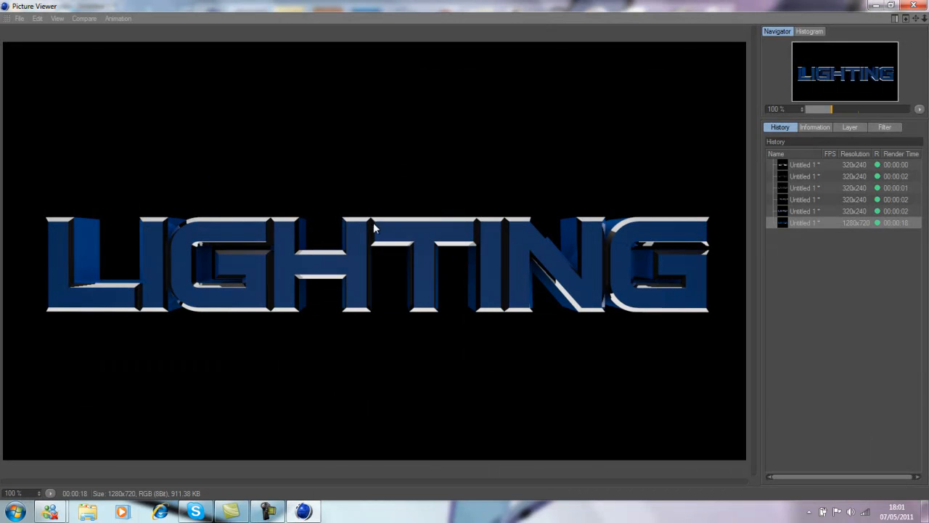
{"action": "mouse_move", "coordinate": [745, 262]}
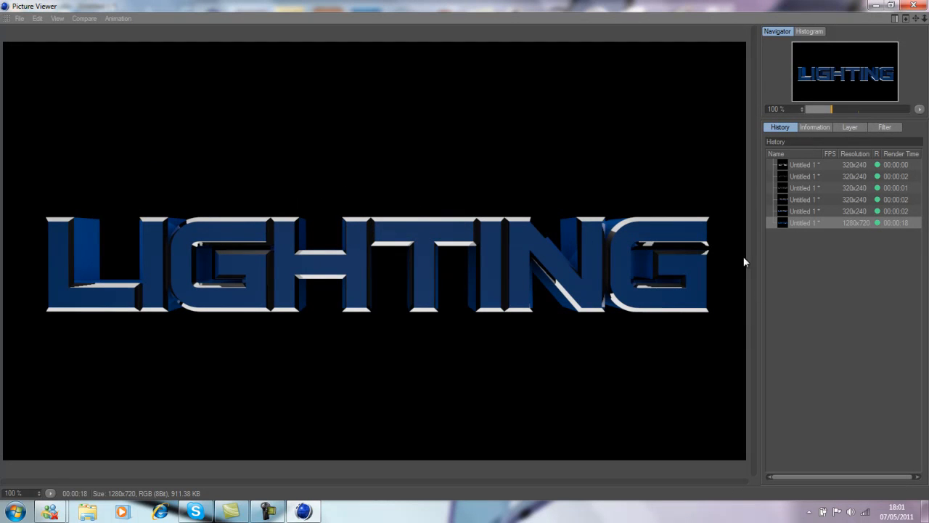